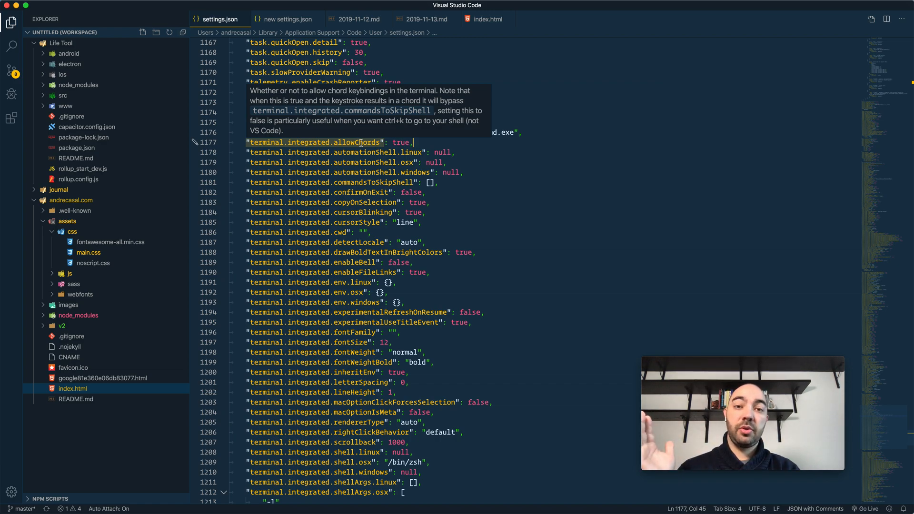
mouse_move(477, 142)
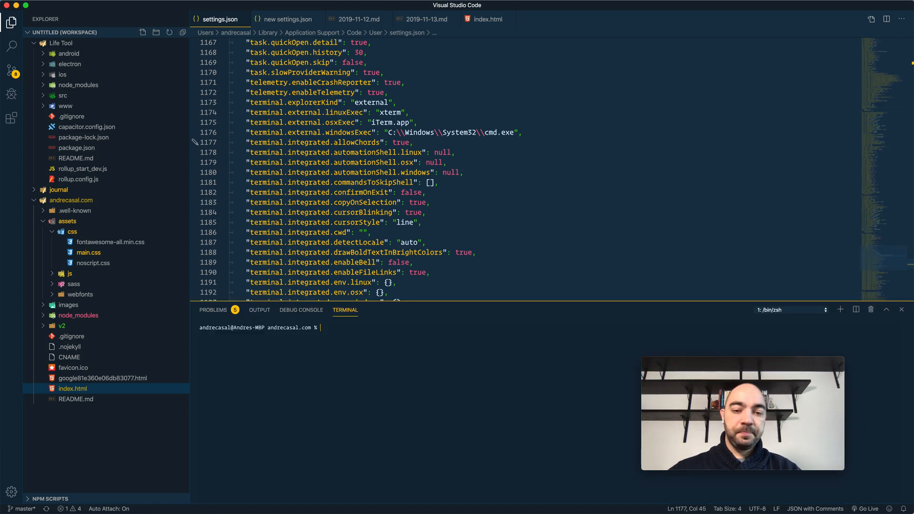
Step: Leave the partial command 'write something' unexecuted at the terminal shell prompt
type("write some")
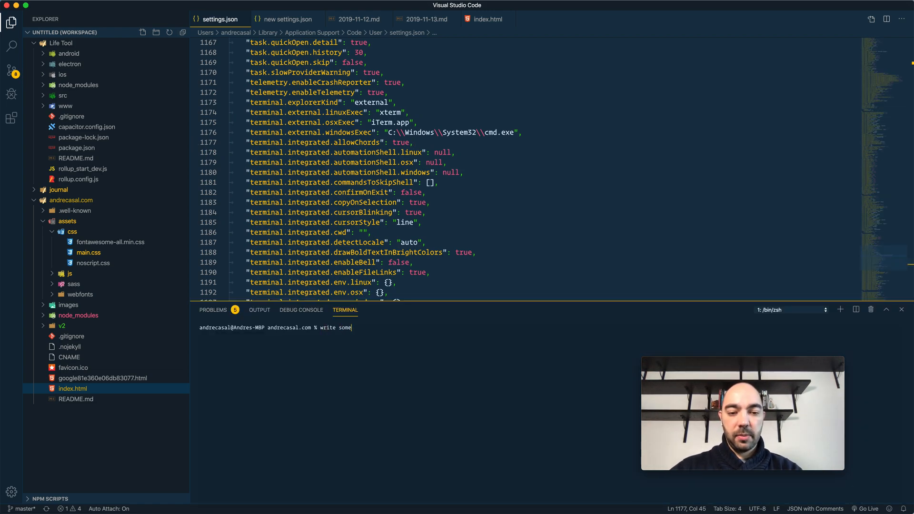
type("thing")
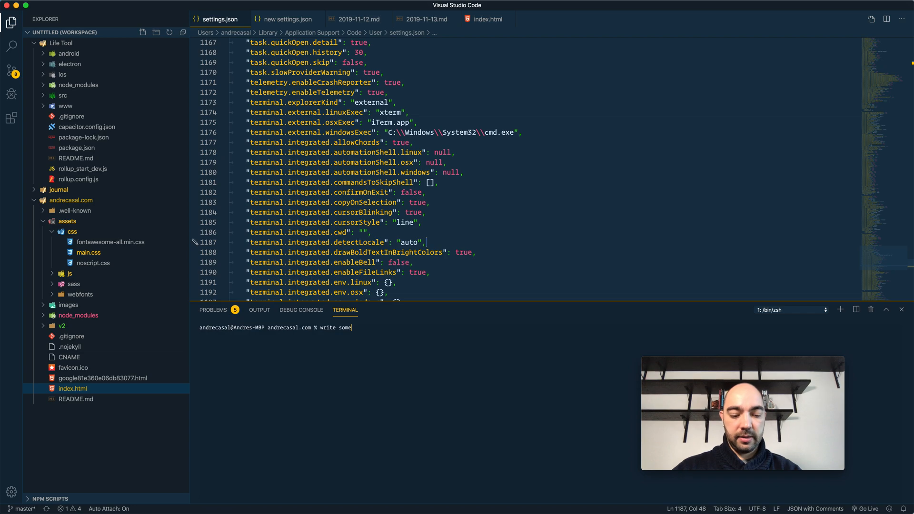
Step: Bring up the Command Palette and filter commands by 'mode'
key("cmd+shift+p")
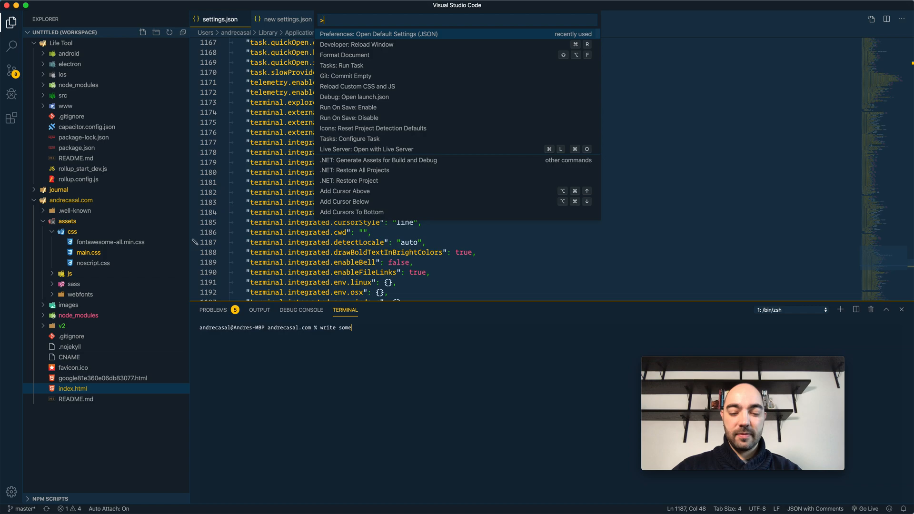
type("mode")
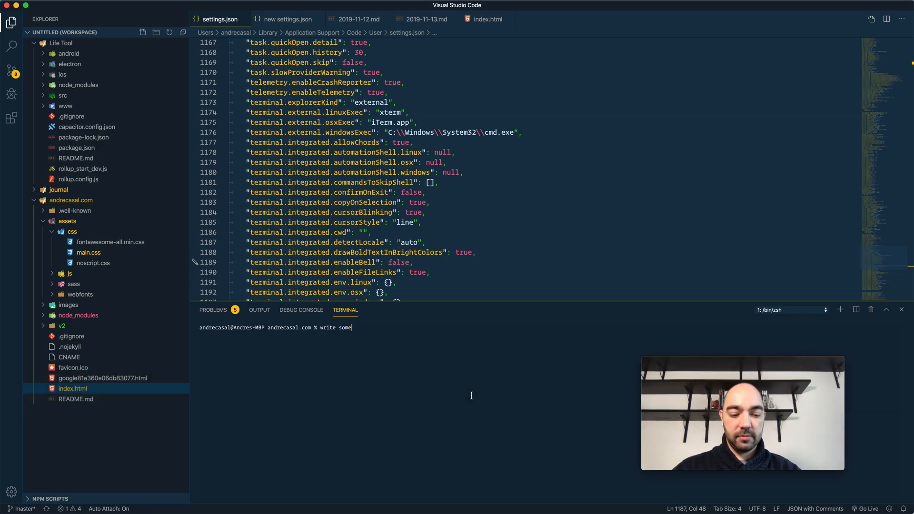
Step: Attempt the Cmd-K Z Zen chord in the terminal, which appends 'z' to the prompt
type("z")
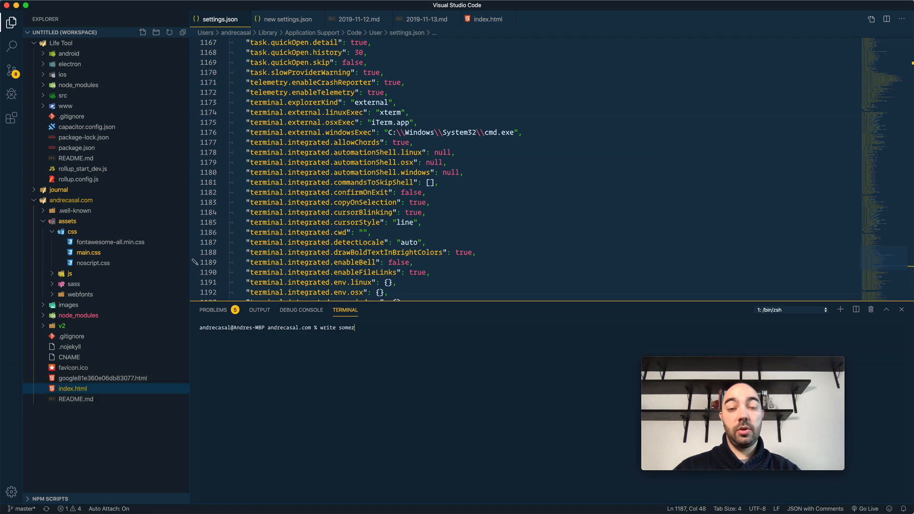